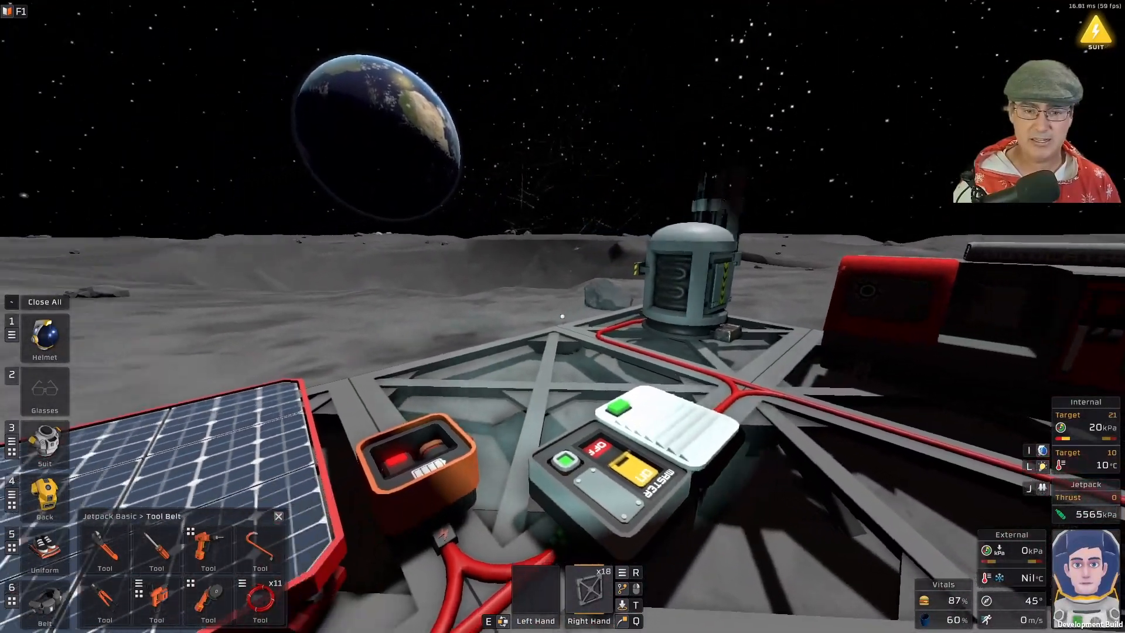
{"action": "mouse_move", "coordinate": [561, 315]}
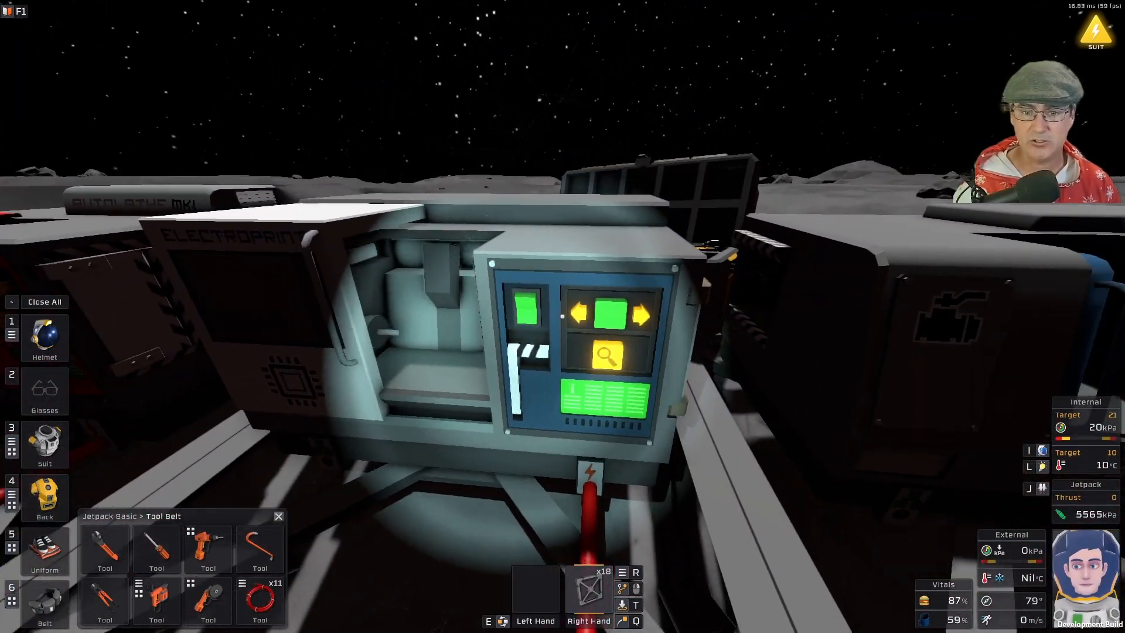
Search the Electronics Printer recipes for solar kits, then select Cable Coil to print more.
{"action": "left_click", "coordinate": [608, 355]}
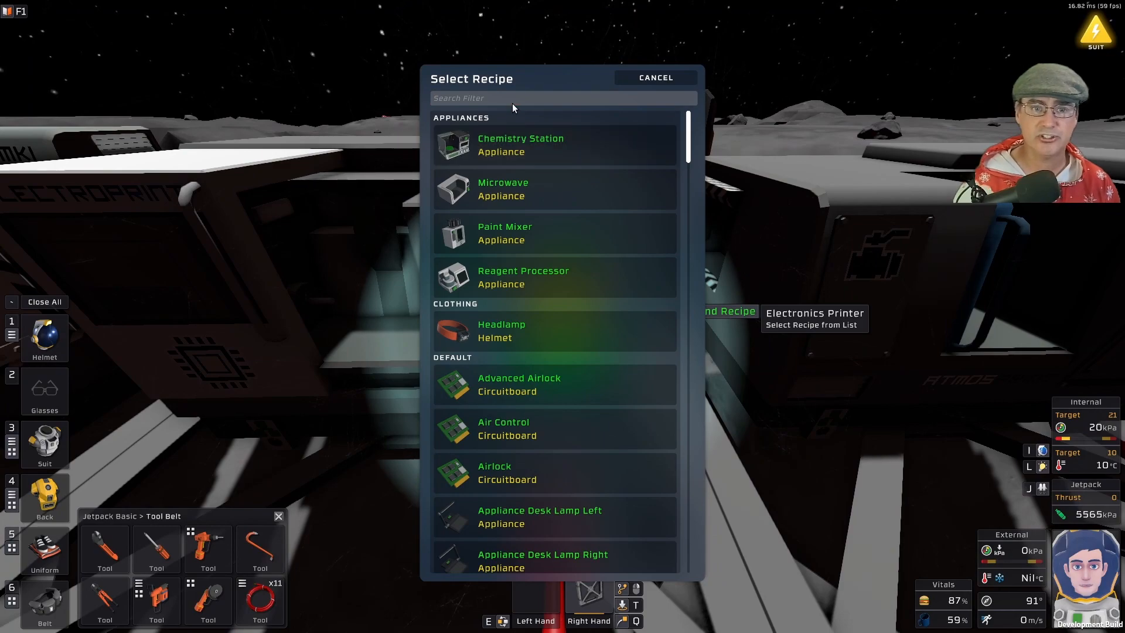
{"action": "type", "text": "solar"}
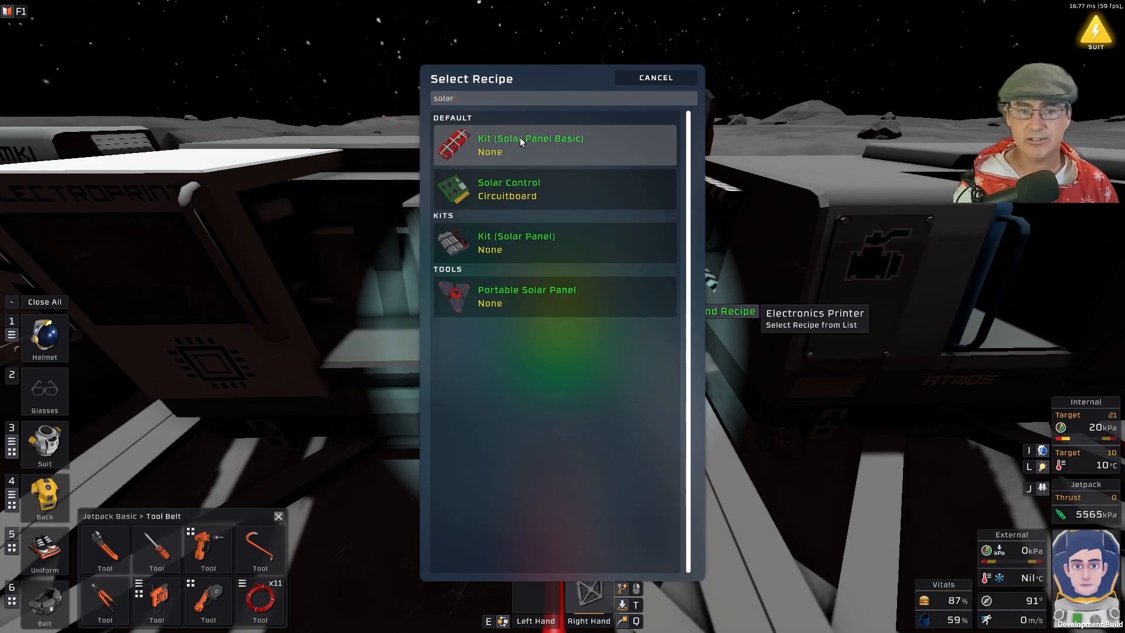
{"action": "mouse_move", "coordinate": [521, 242]}
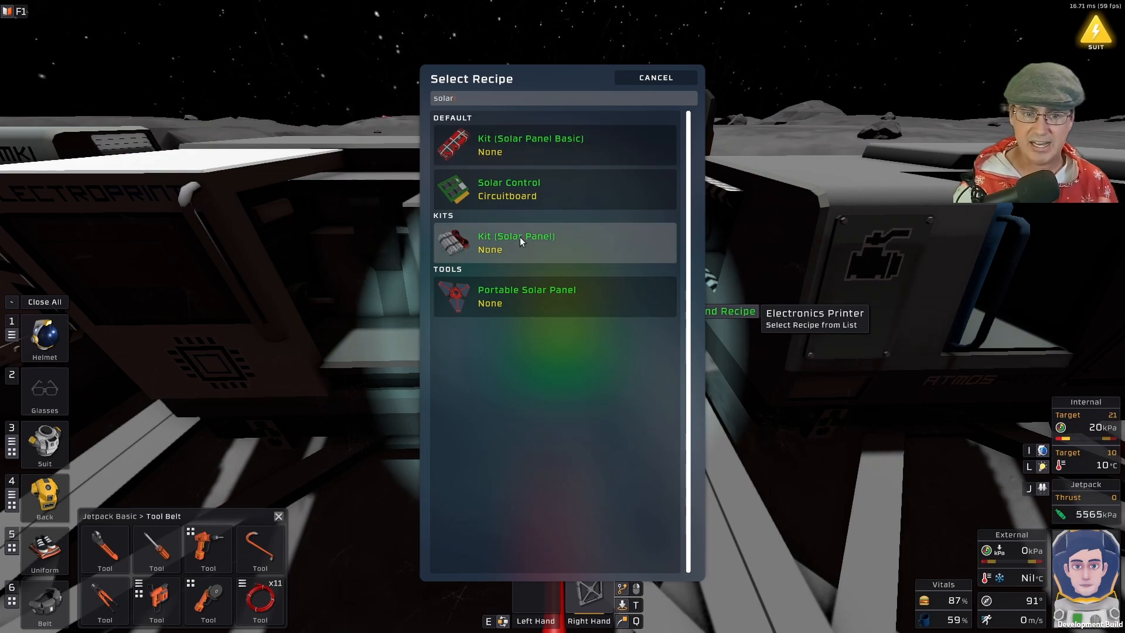
{"action": "mouse_move", "coordinate": [536, 171]}
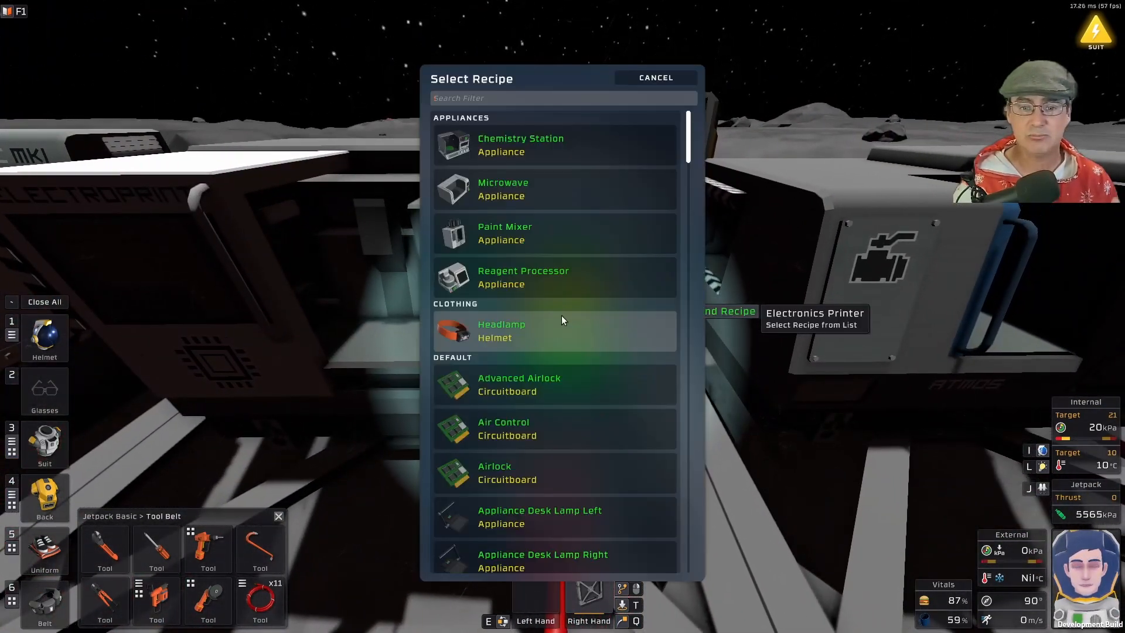
{"action": "type", "text": "cab"}
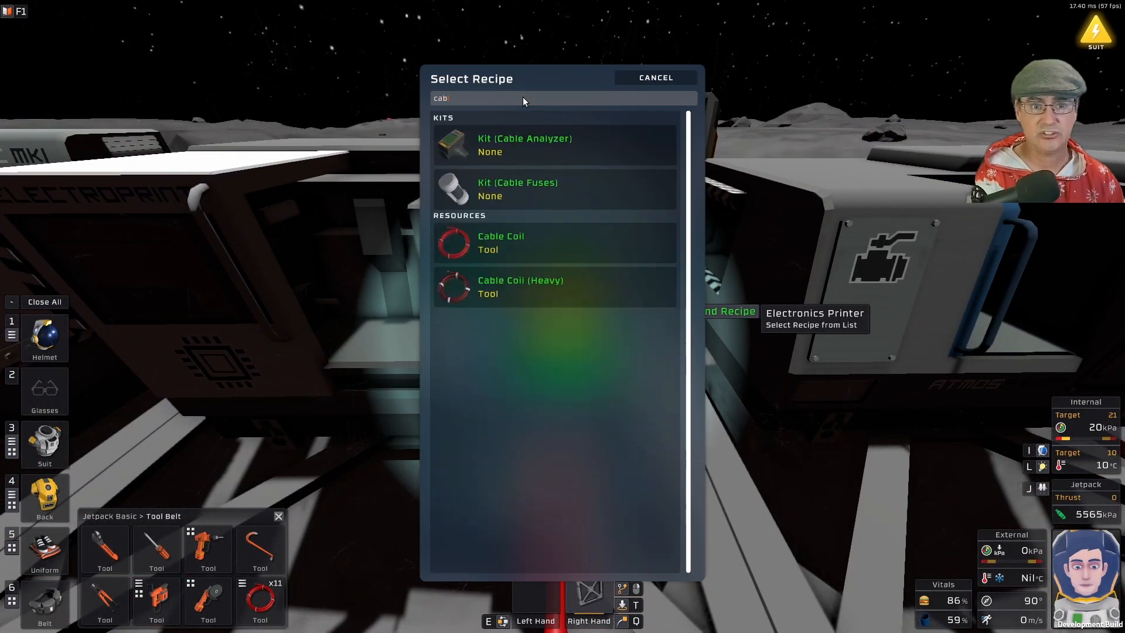
{"action": "left_click", "coordinate": [656, 77]}
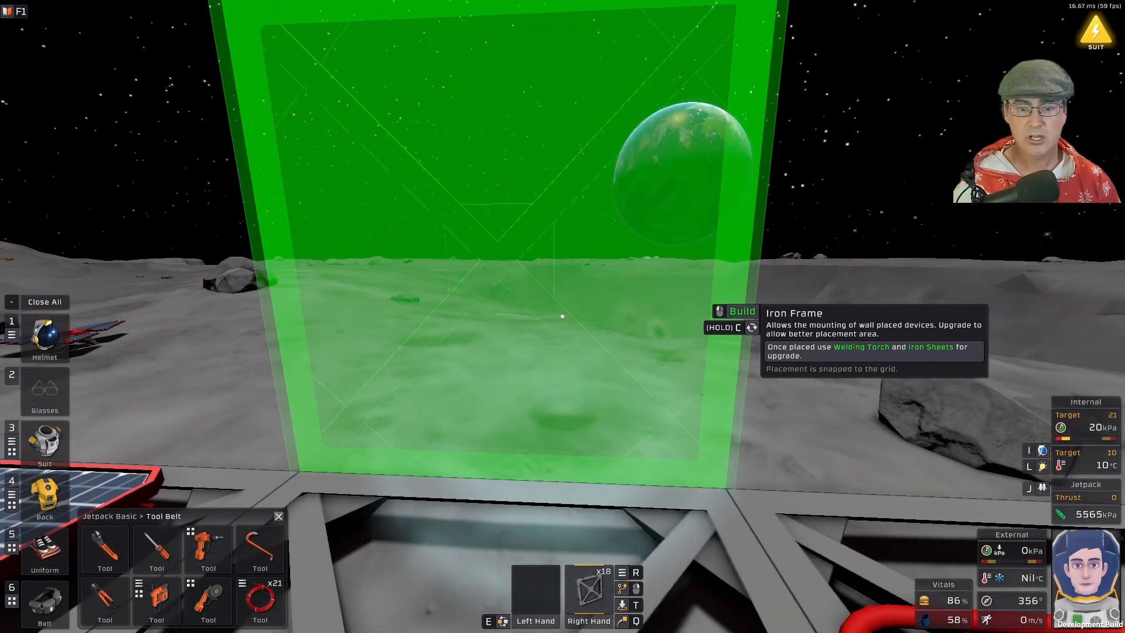
Build the Iron Frame on the ground beside the base platform.
{"action": "left_click", "coordinate": [563, 316]}
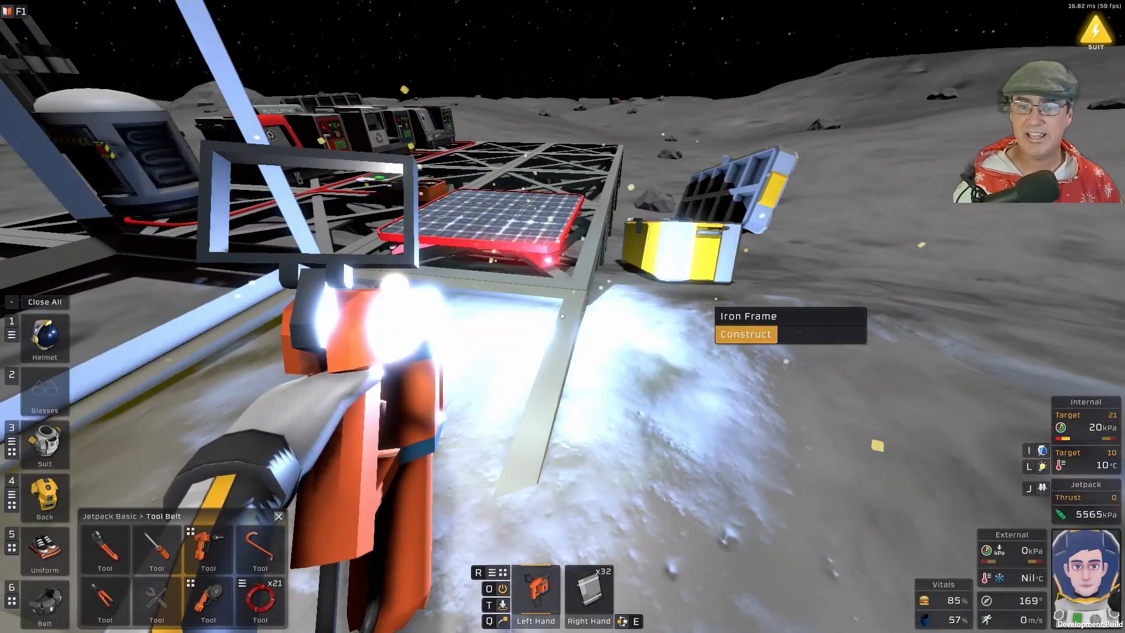
Weld iron sheets onto the Iron Frame to upgrade it.
{"action": "left_click", "coordinate": [744, 334]}
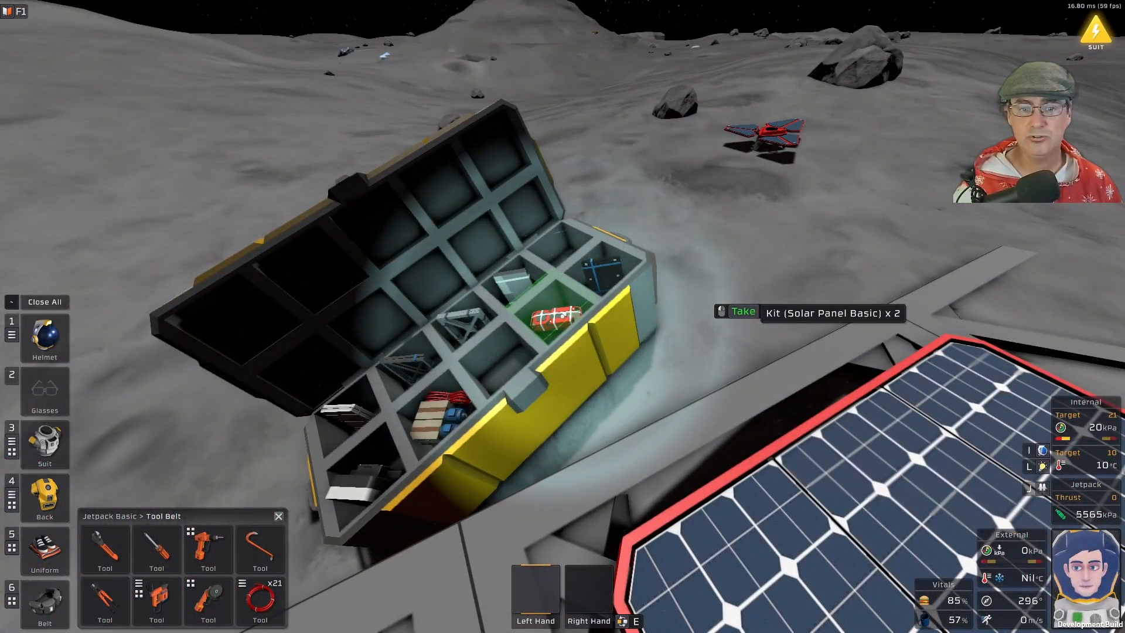
Take the two Kit (Solar Panel Basic) from the crate and build a Solar Panel (Angled) beside the frame.
{"action": "left_click", "coordinate": [724, 313]}
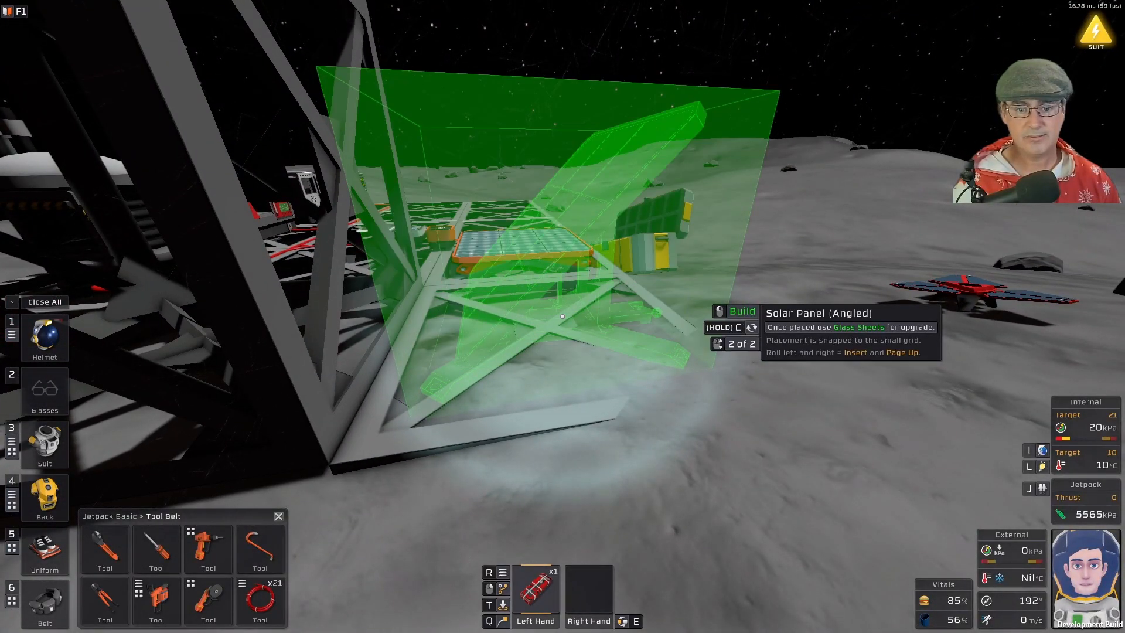
{"action": "left_click", "coordinate": [534, 595]}
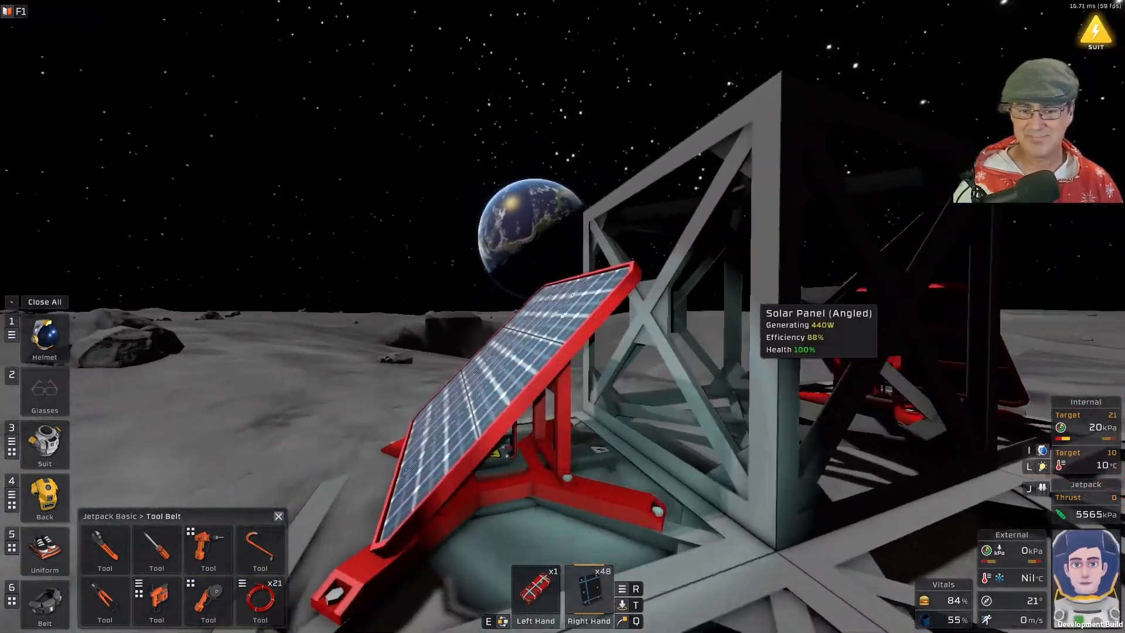
{"action": "mouse_move", "coordinate": [559, 331]}
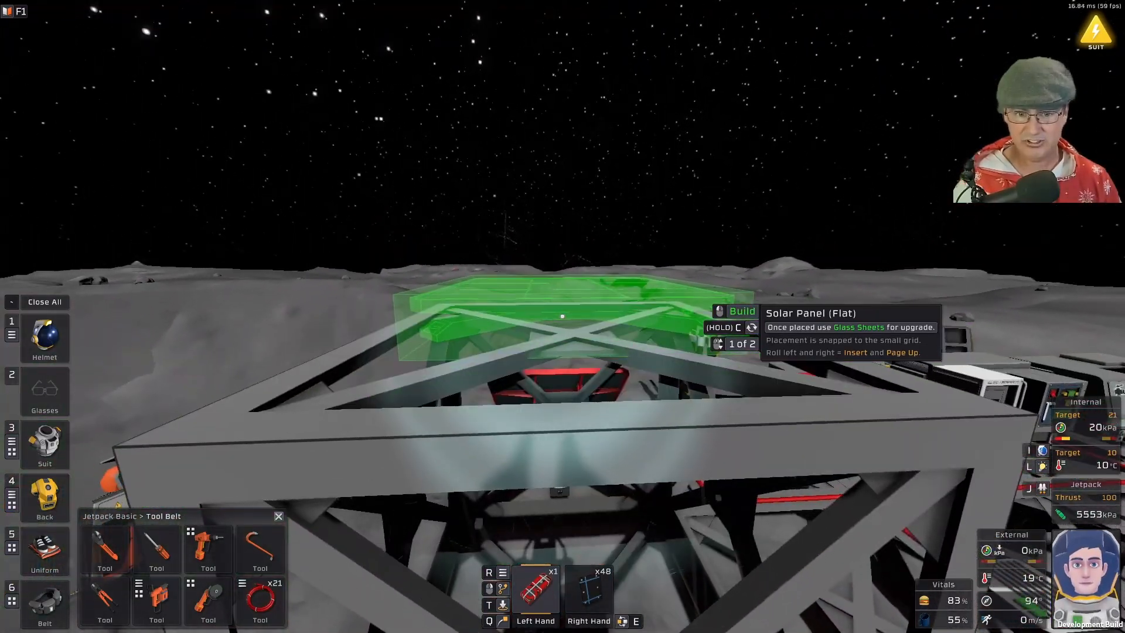
Build the Solar Panel (Flat) across the top of the iron frame.
{"action": "left_click", "coordinate": [535, 597]}
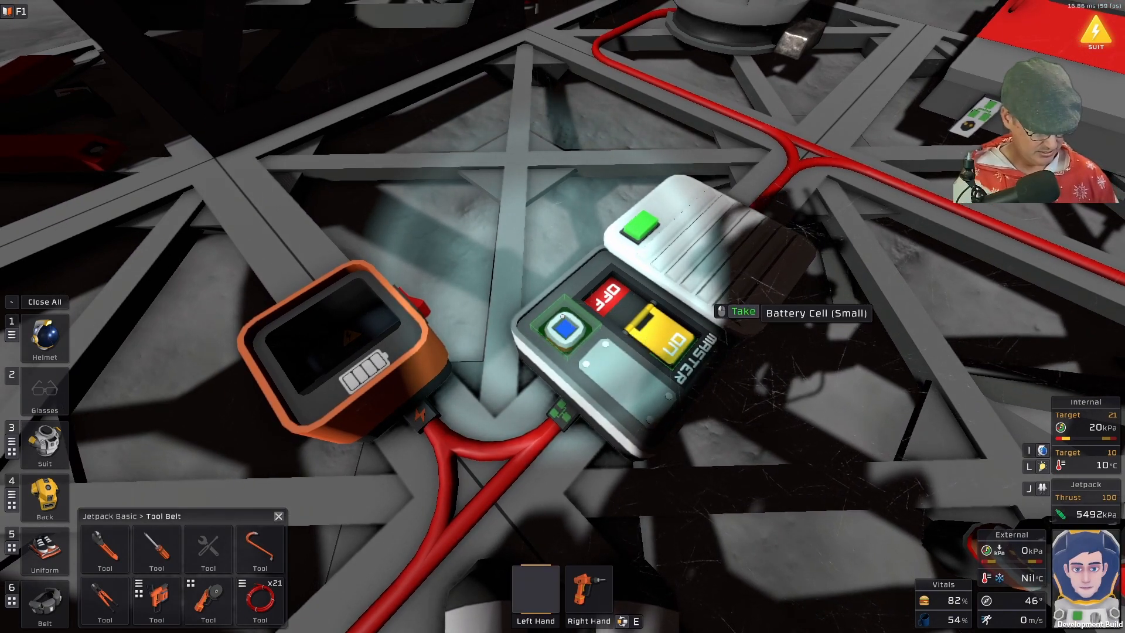
Remove the Battery Cell (Small) from the master switch unit beside the orange battery.
{"action": "left_click", "coordinate": [11, 446]}
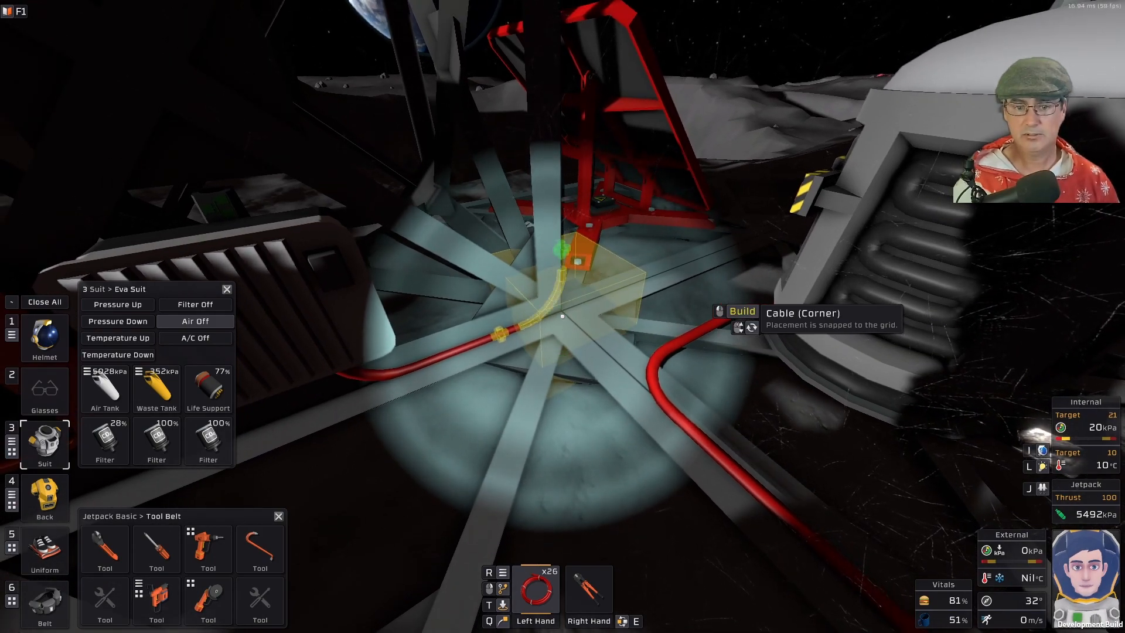
Lay a Cable (Corner) piece at the floor junction off the existing power line.
{"action": "left_click", "coordinate": [558, 316]}
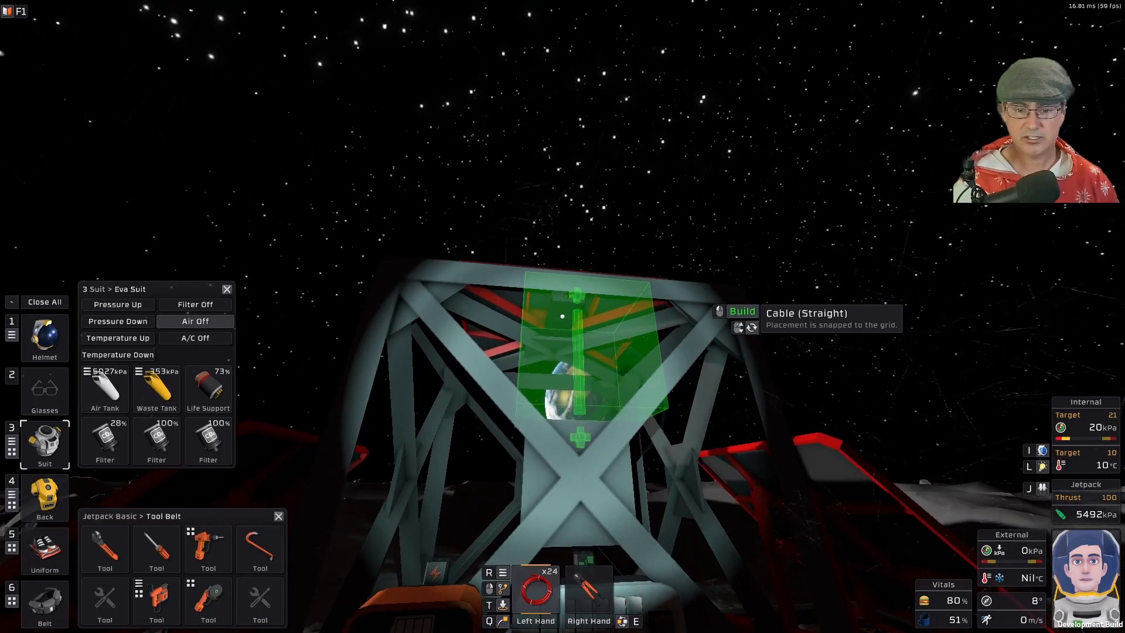
Run straight and corner cable up the frame, linking the battery's cable and continuing along the structure.
{"action": "left_click", "coordinate": [578, 358]}
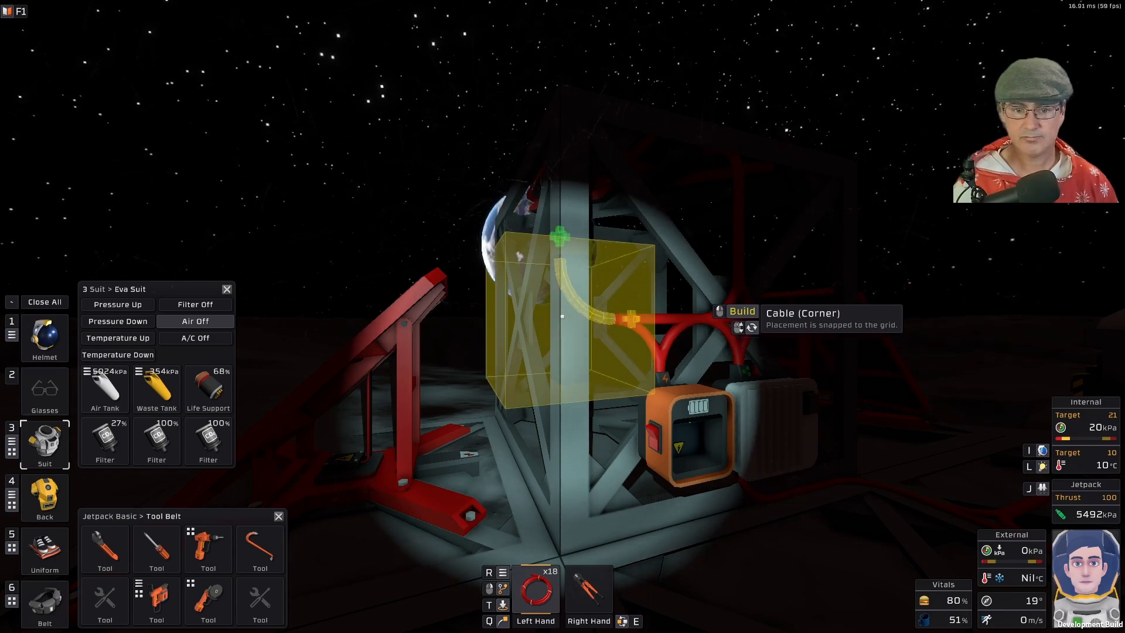
{"action": "left_click", "coordinate": [559, 316]}
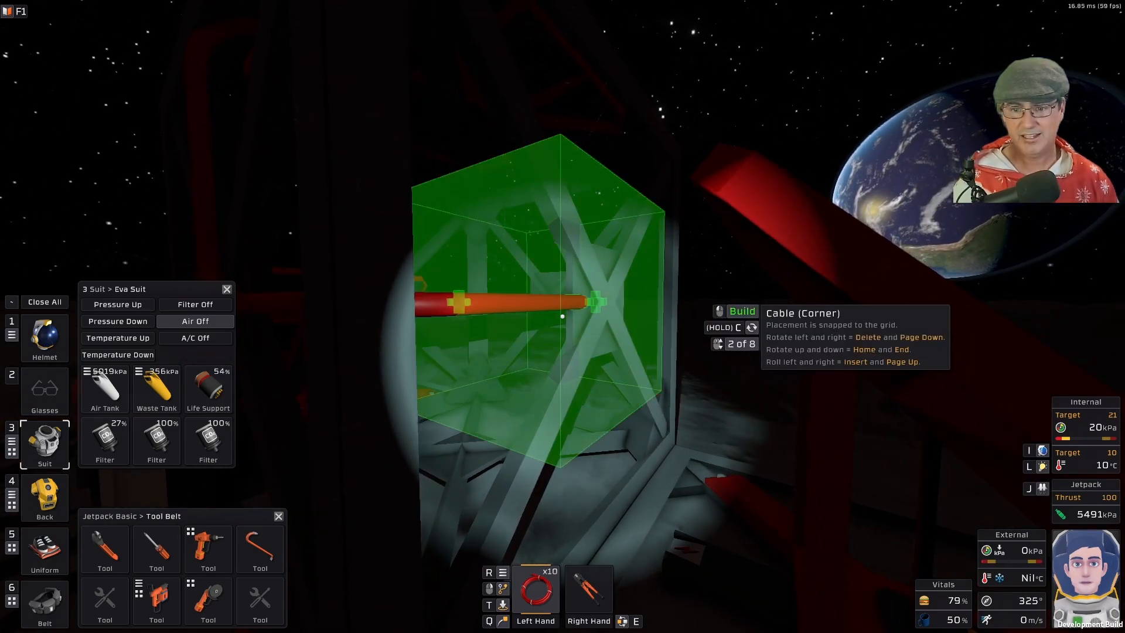
{"action": "left_click", "coordinate": [536, 591]}
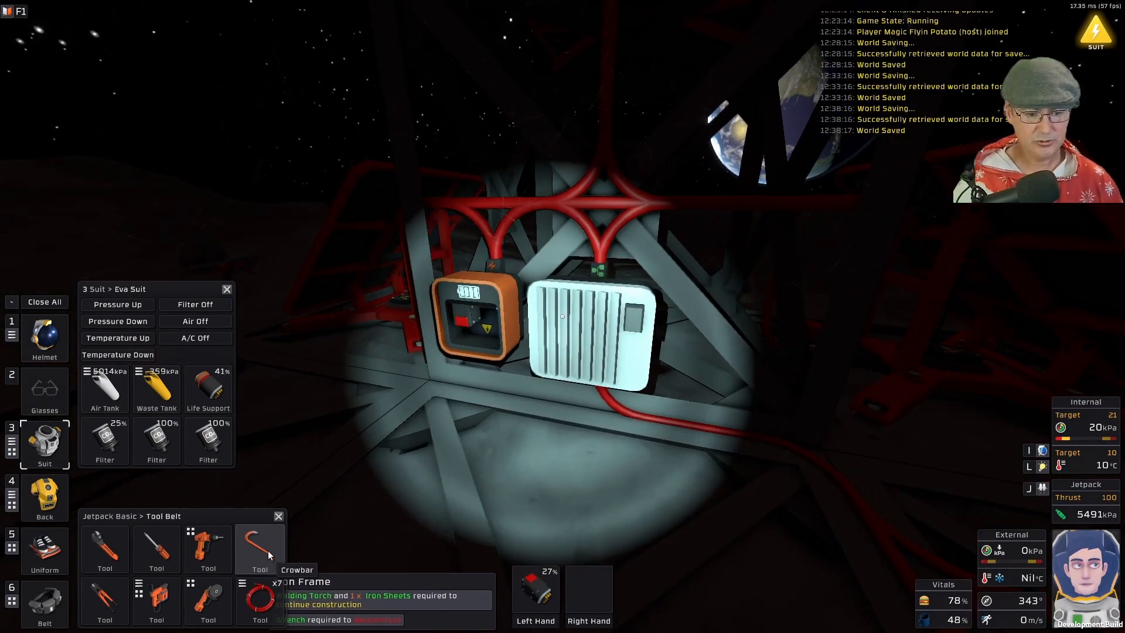
Use the crowbar to open the Area Power Control cover and pick up the Battery Cell (Small).
{"action": "left_click", "coordinate": [259, 549]}
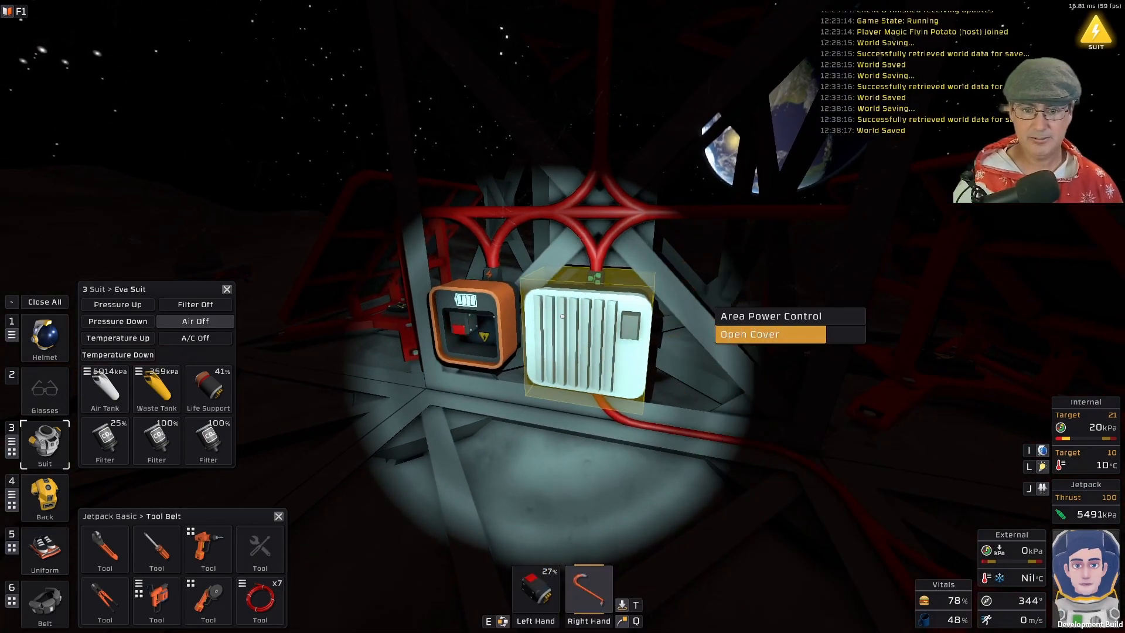
{"action": "left_click", "coordinate": [749, 333]}
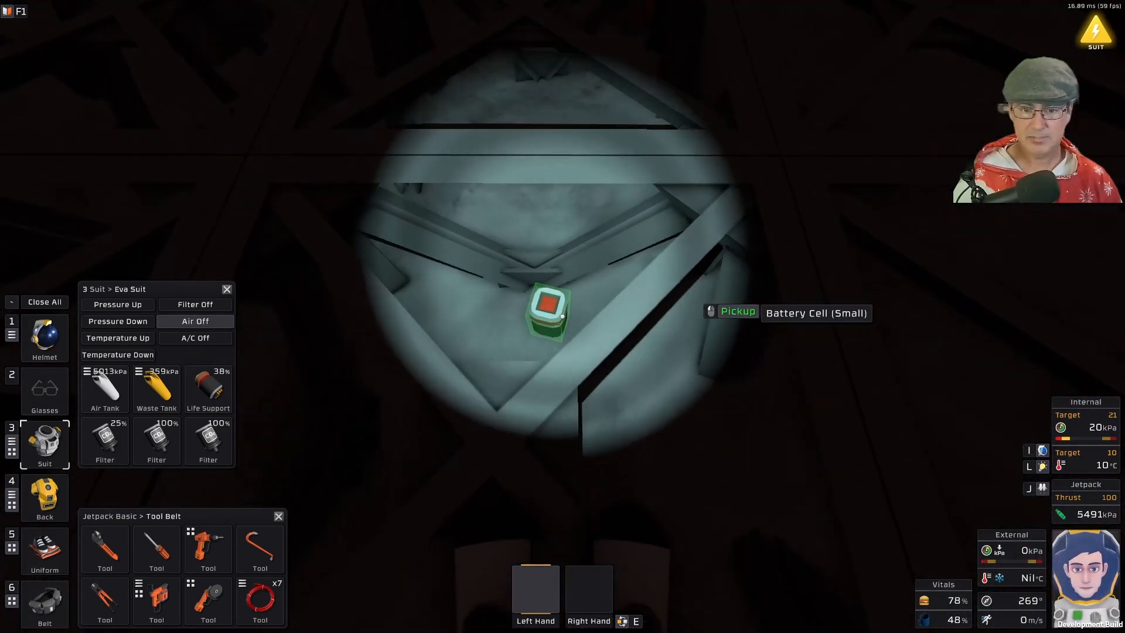
{"action": "left_click", "coordinate": [547, 317]}
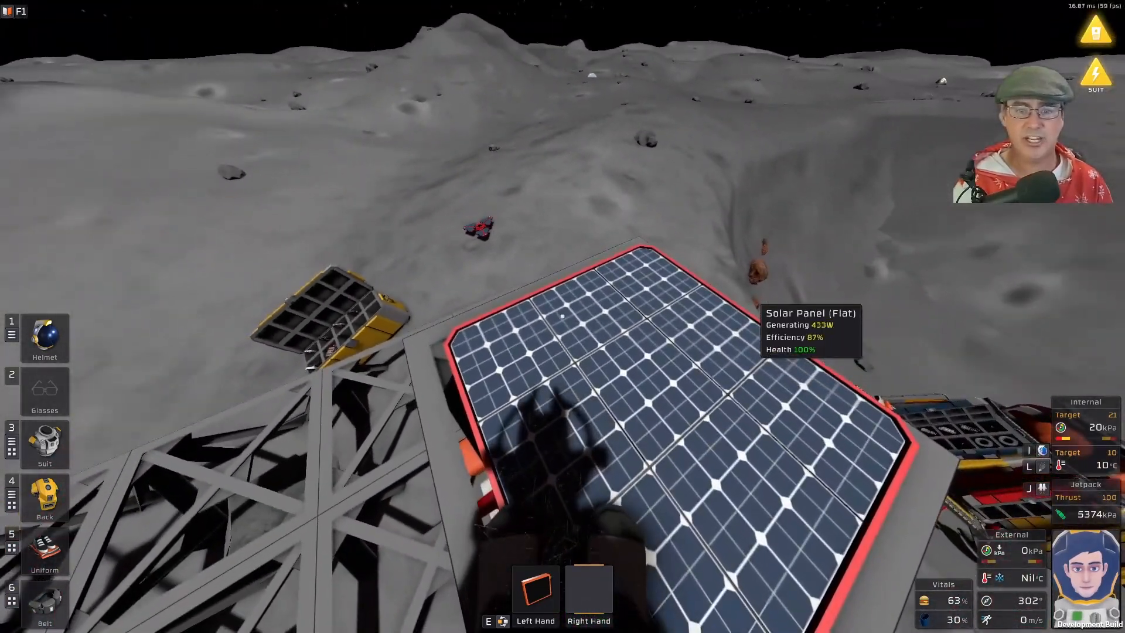
{"action": "mouse_move", "coordinate": [559, 318]}
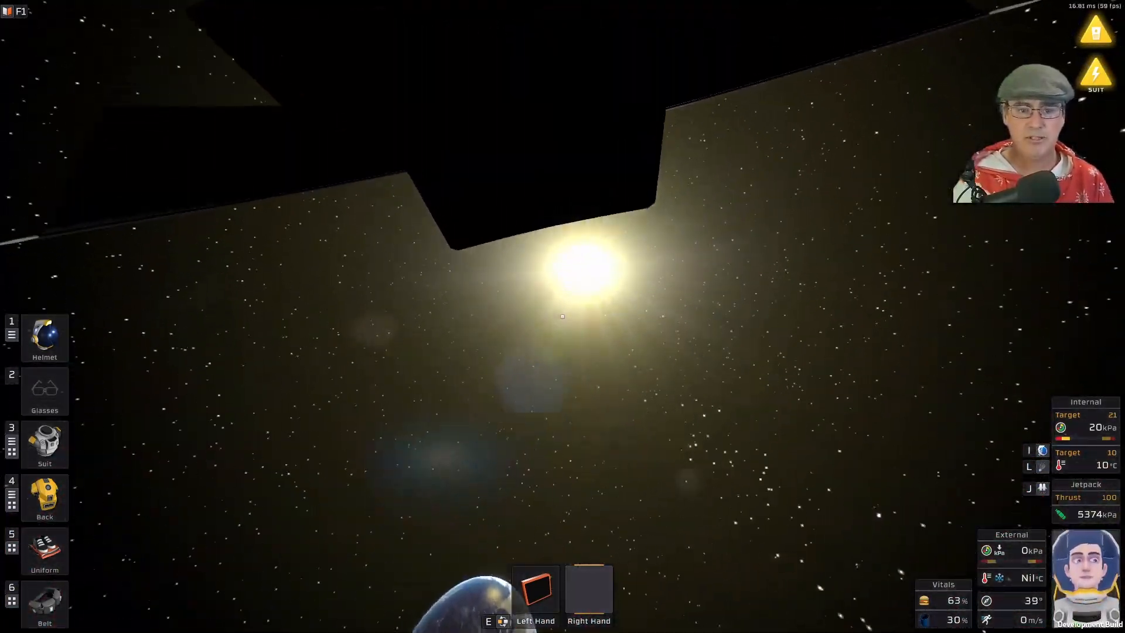